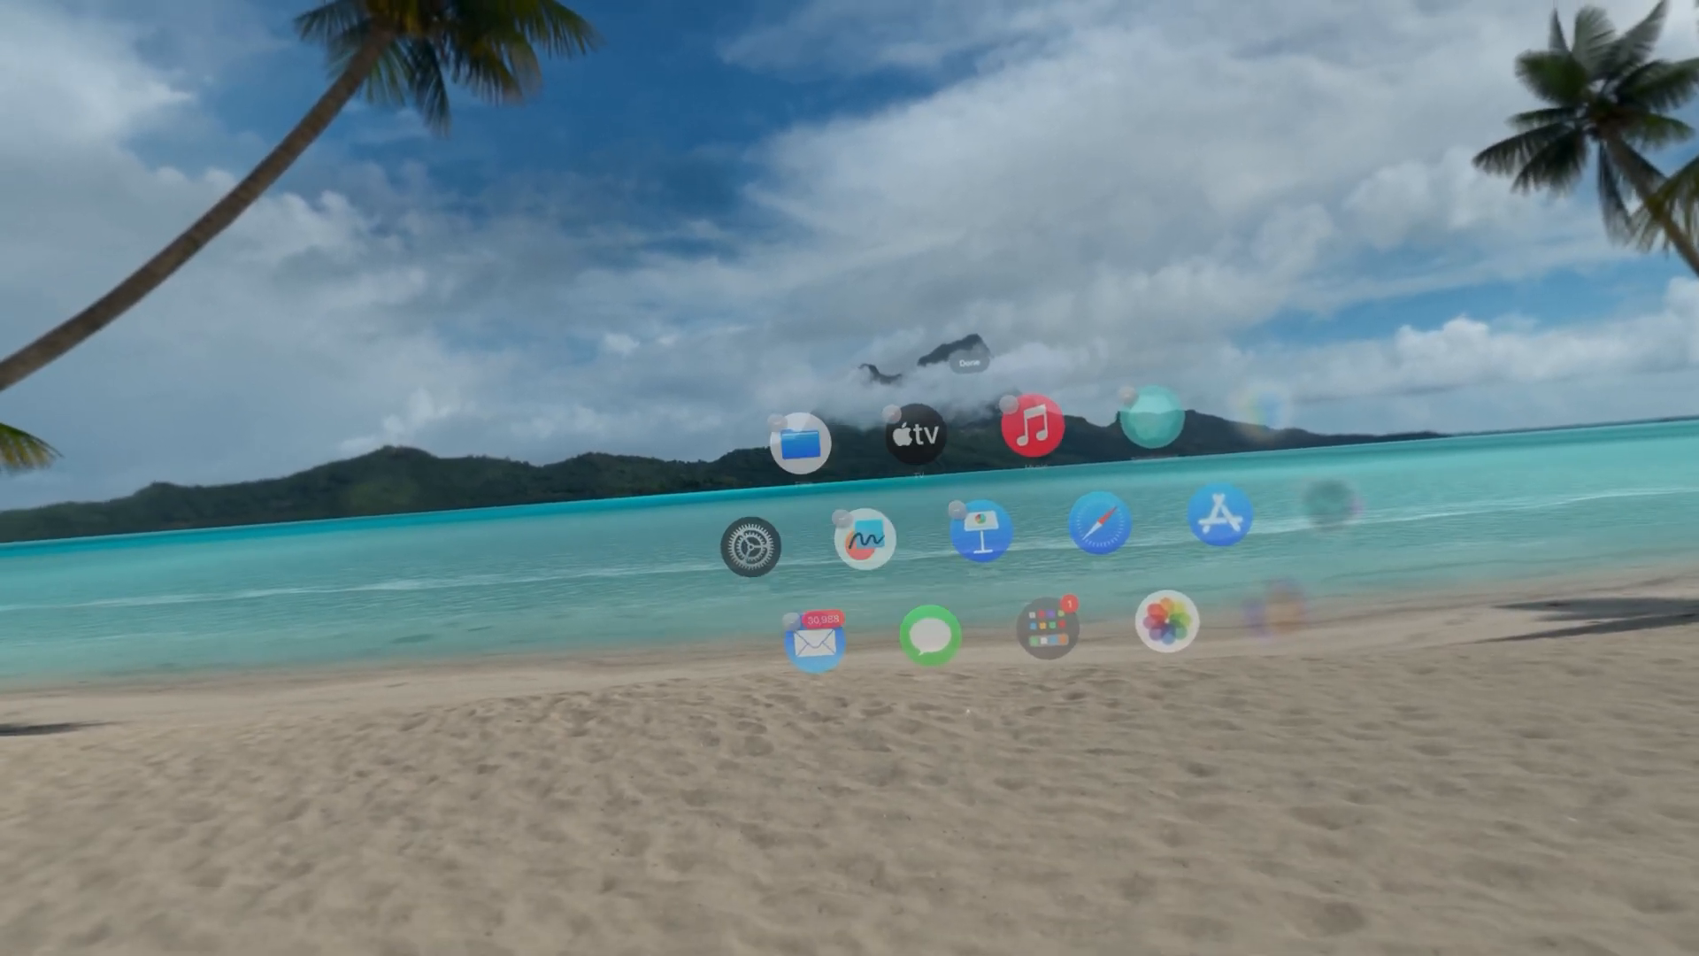
Choose Delete App on the Keynote icon to raise the delete confirmation.
{"action": "left_click", "coordinate": [977, 527]}
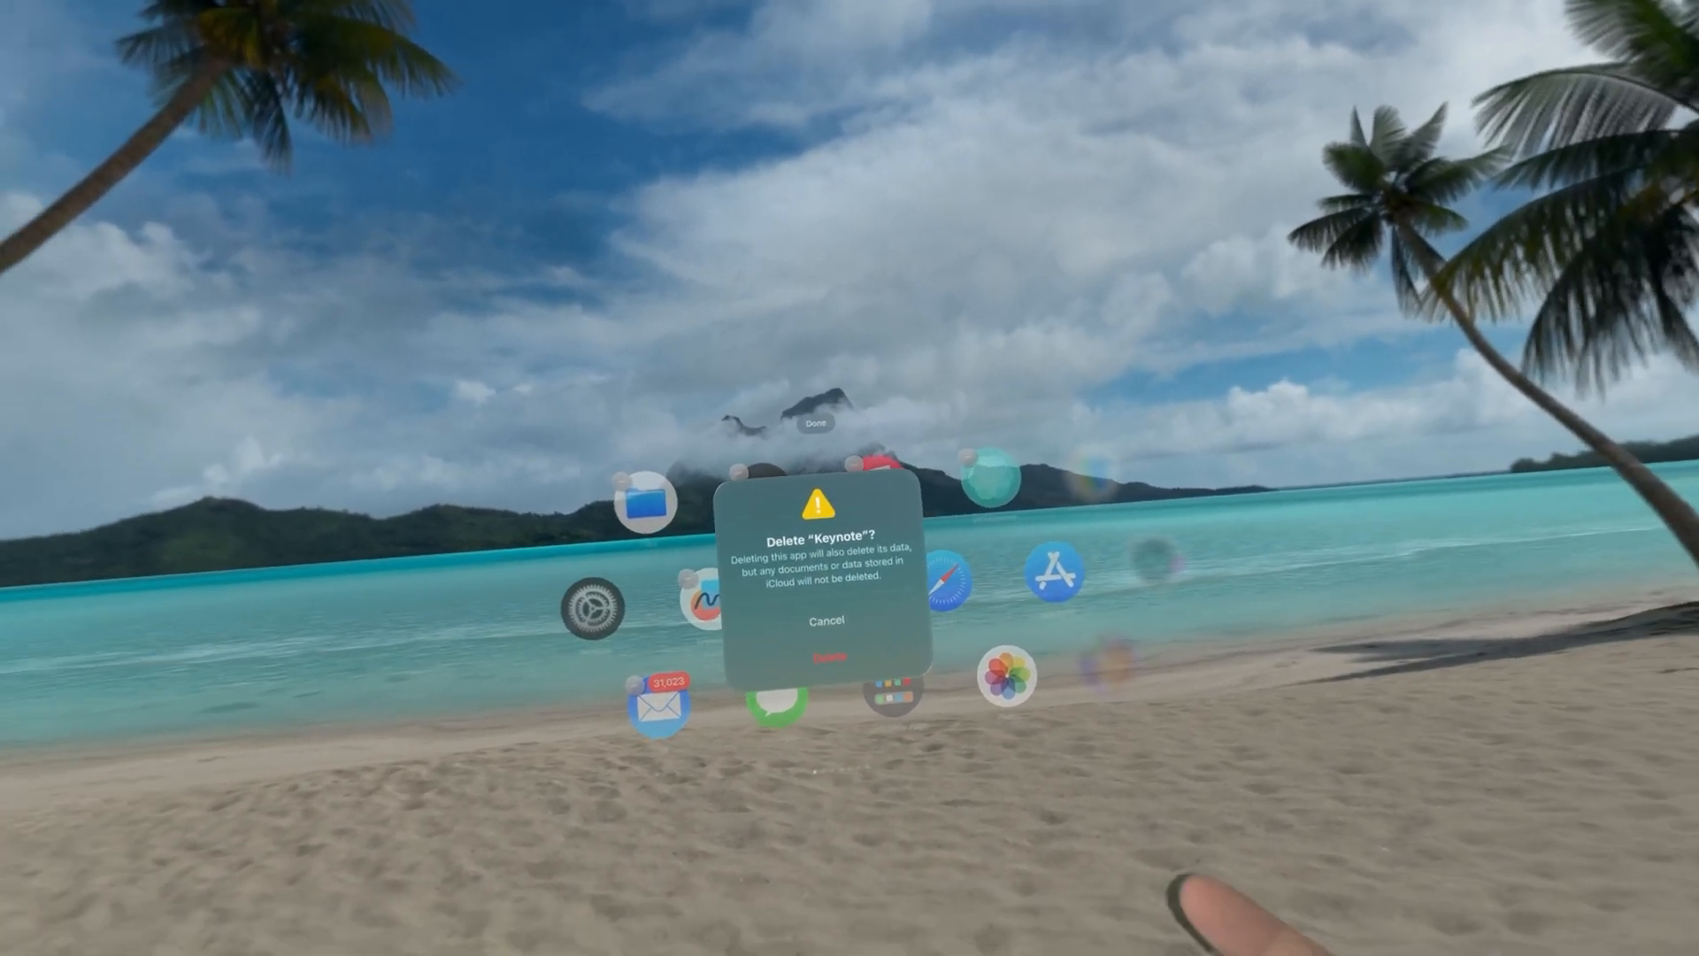
{"action": "left_click", "coordinate": [825, 619]}
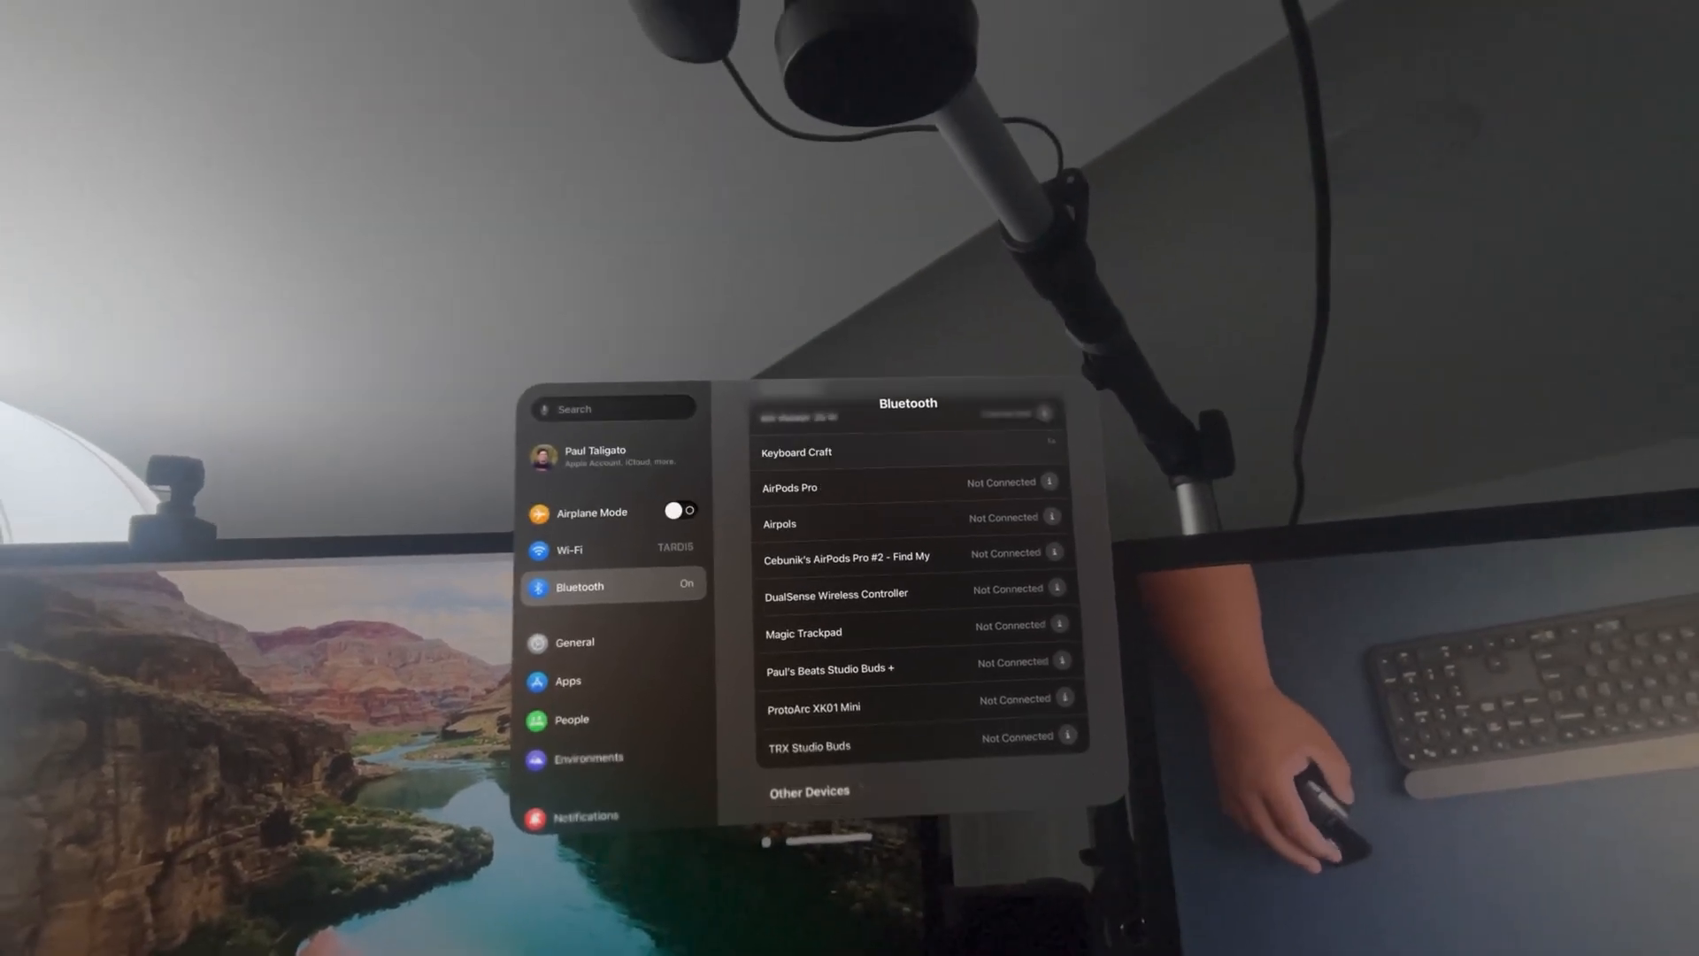
Select Keyboard Craft in Bluetooth settings to bring up its pairing request.
{"action": "left_click", "coordinate": [794, 452]}
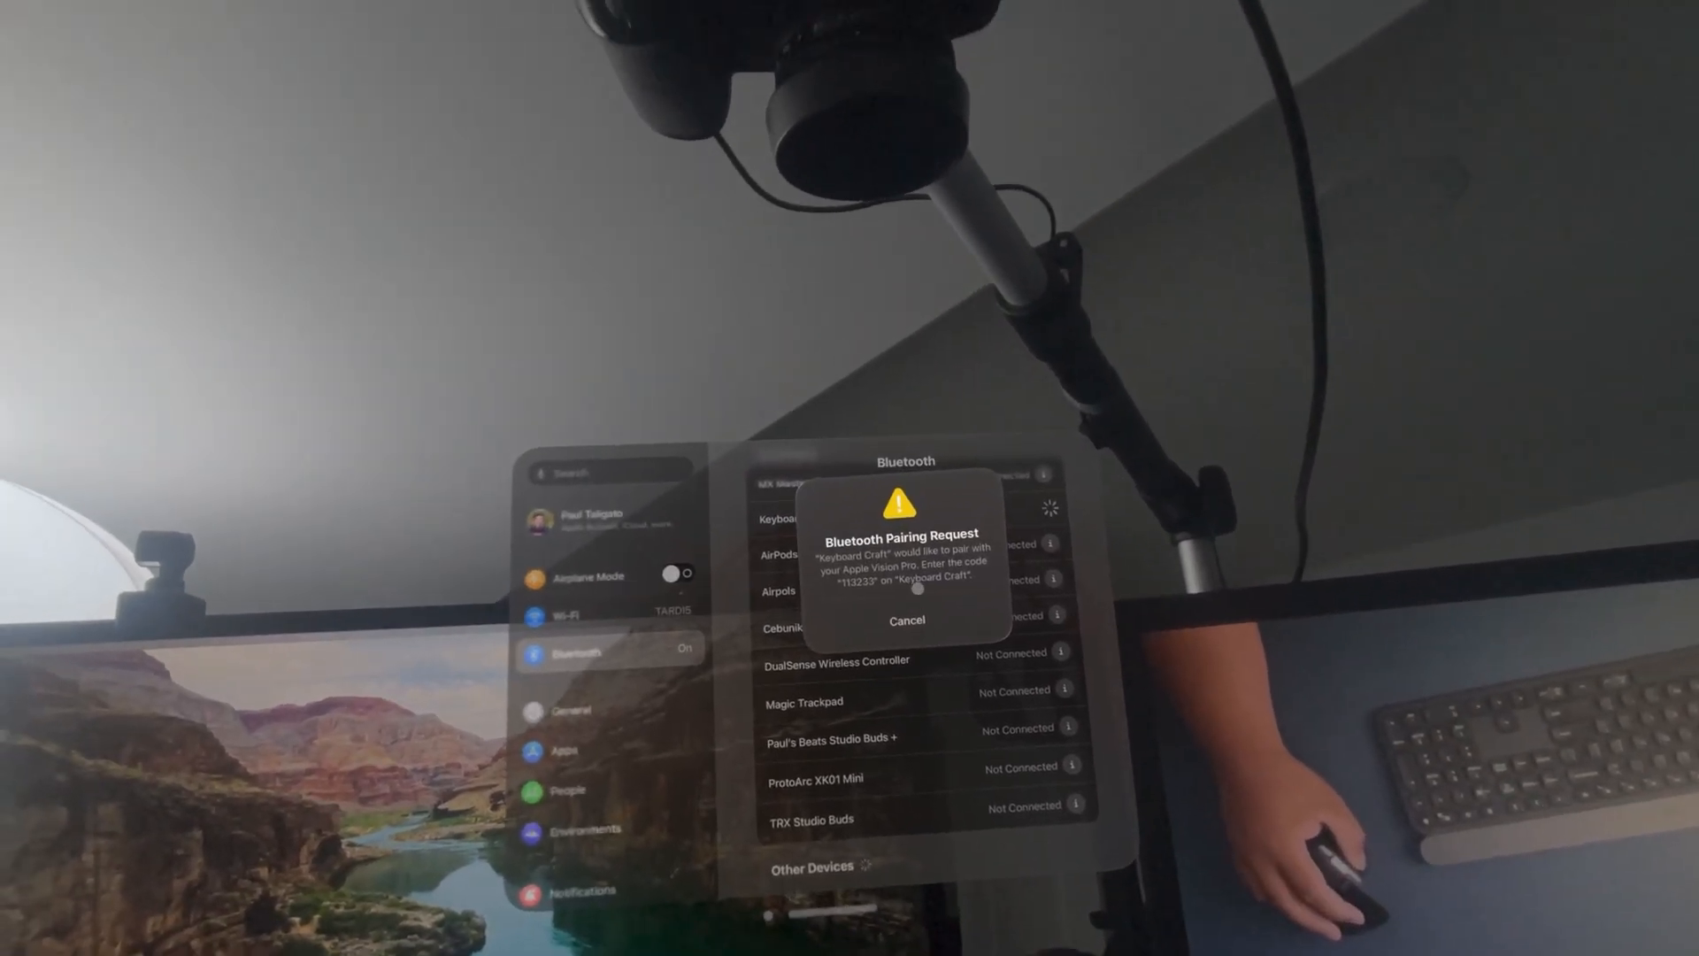
{"action": "left_click", "coordinate": [906, 620]}
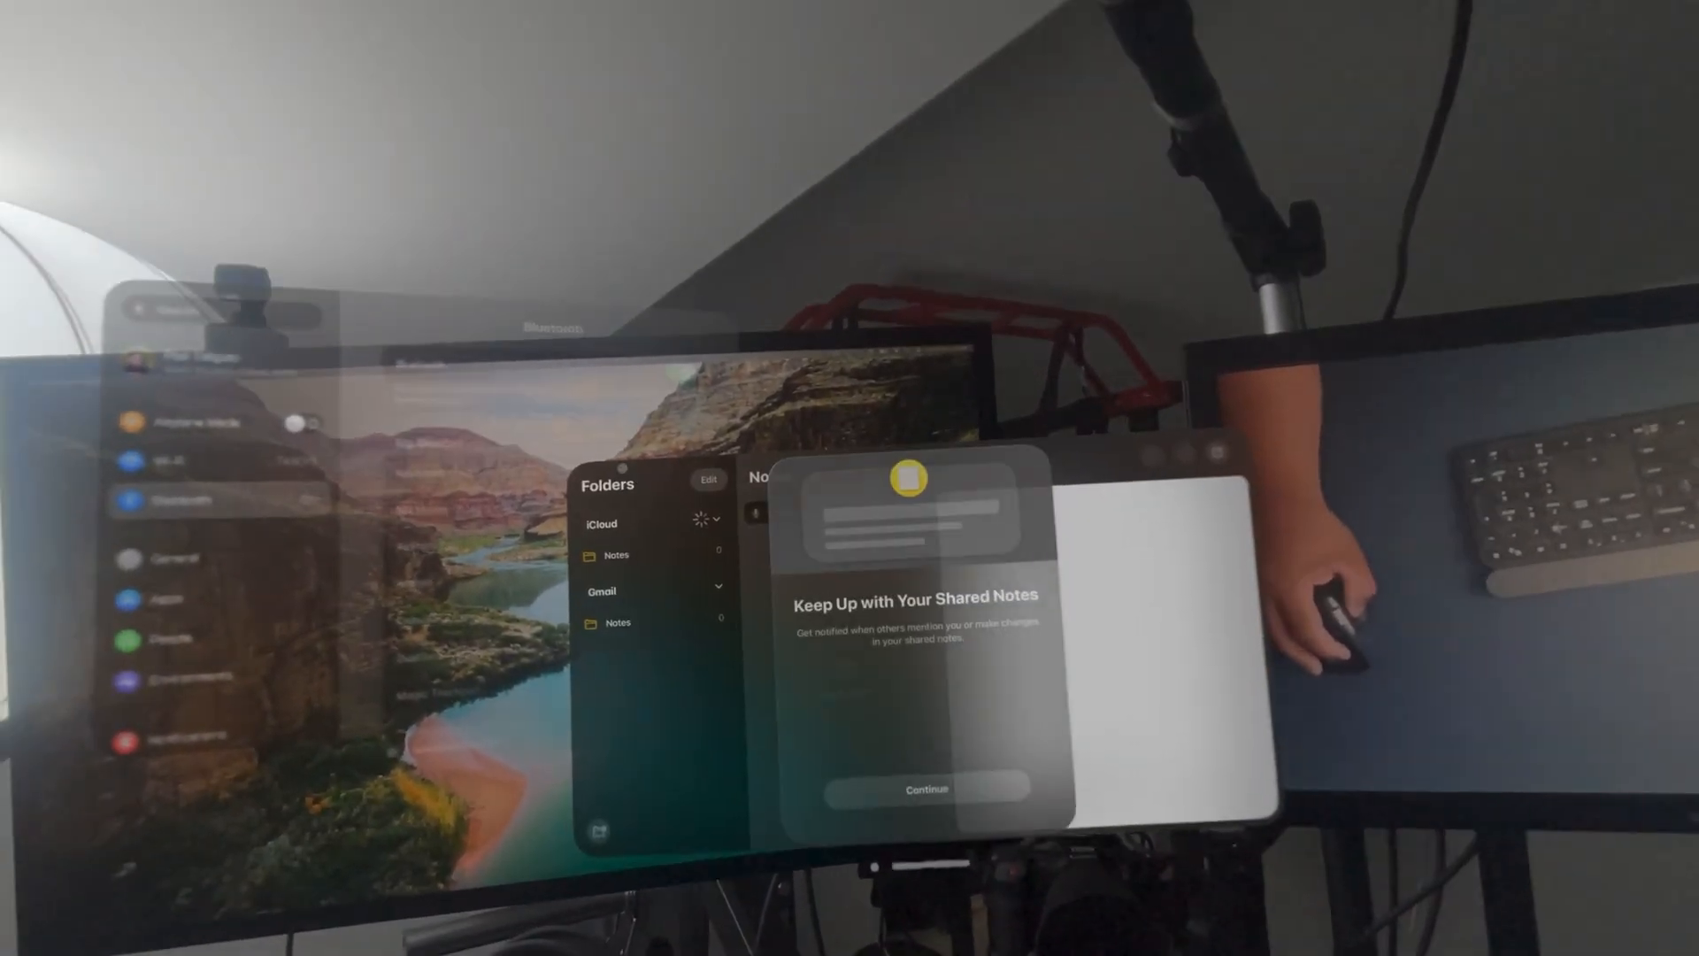
Dismiss the shared-notes intro and type random test characters like 'Ased dfasdfadfg...' into the note.
{"action": "left_click", "coordinate": [924, 788]}
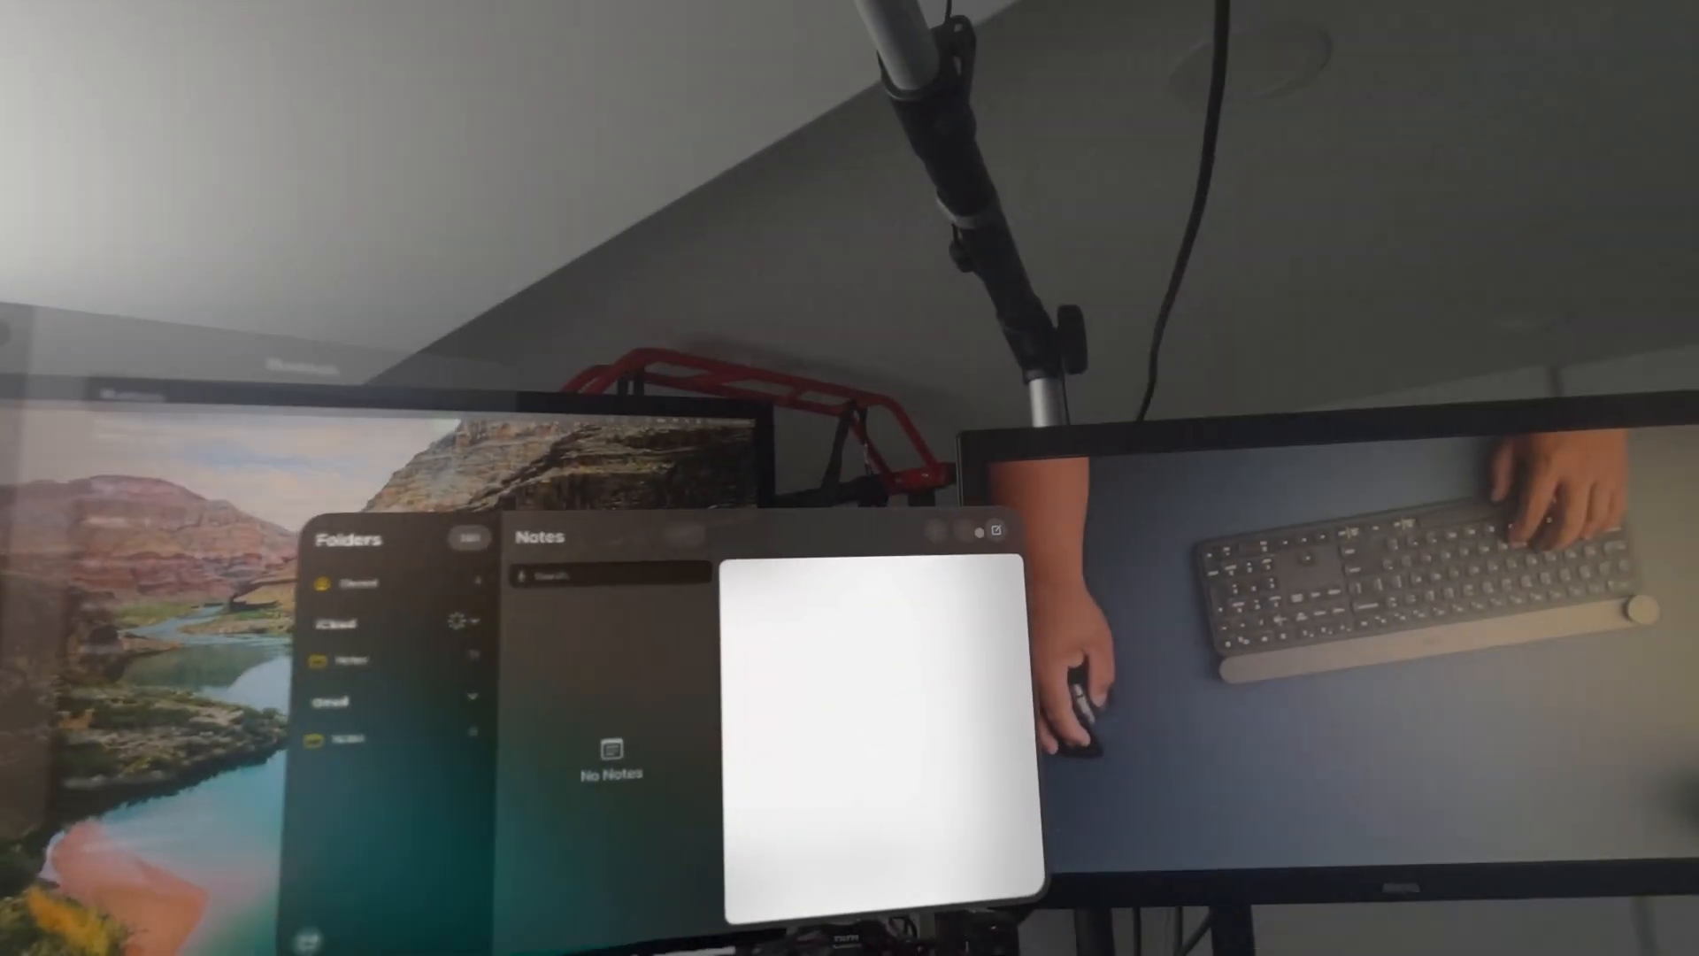
{"action": "type", "text": "Ased"}
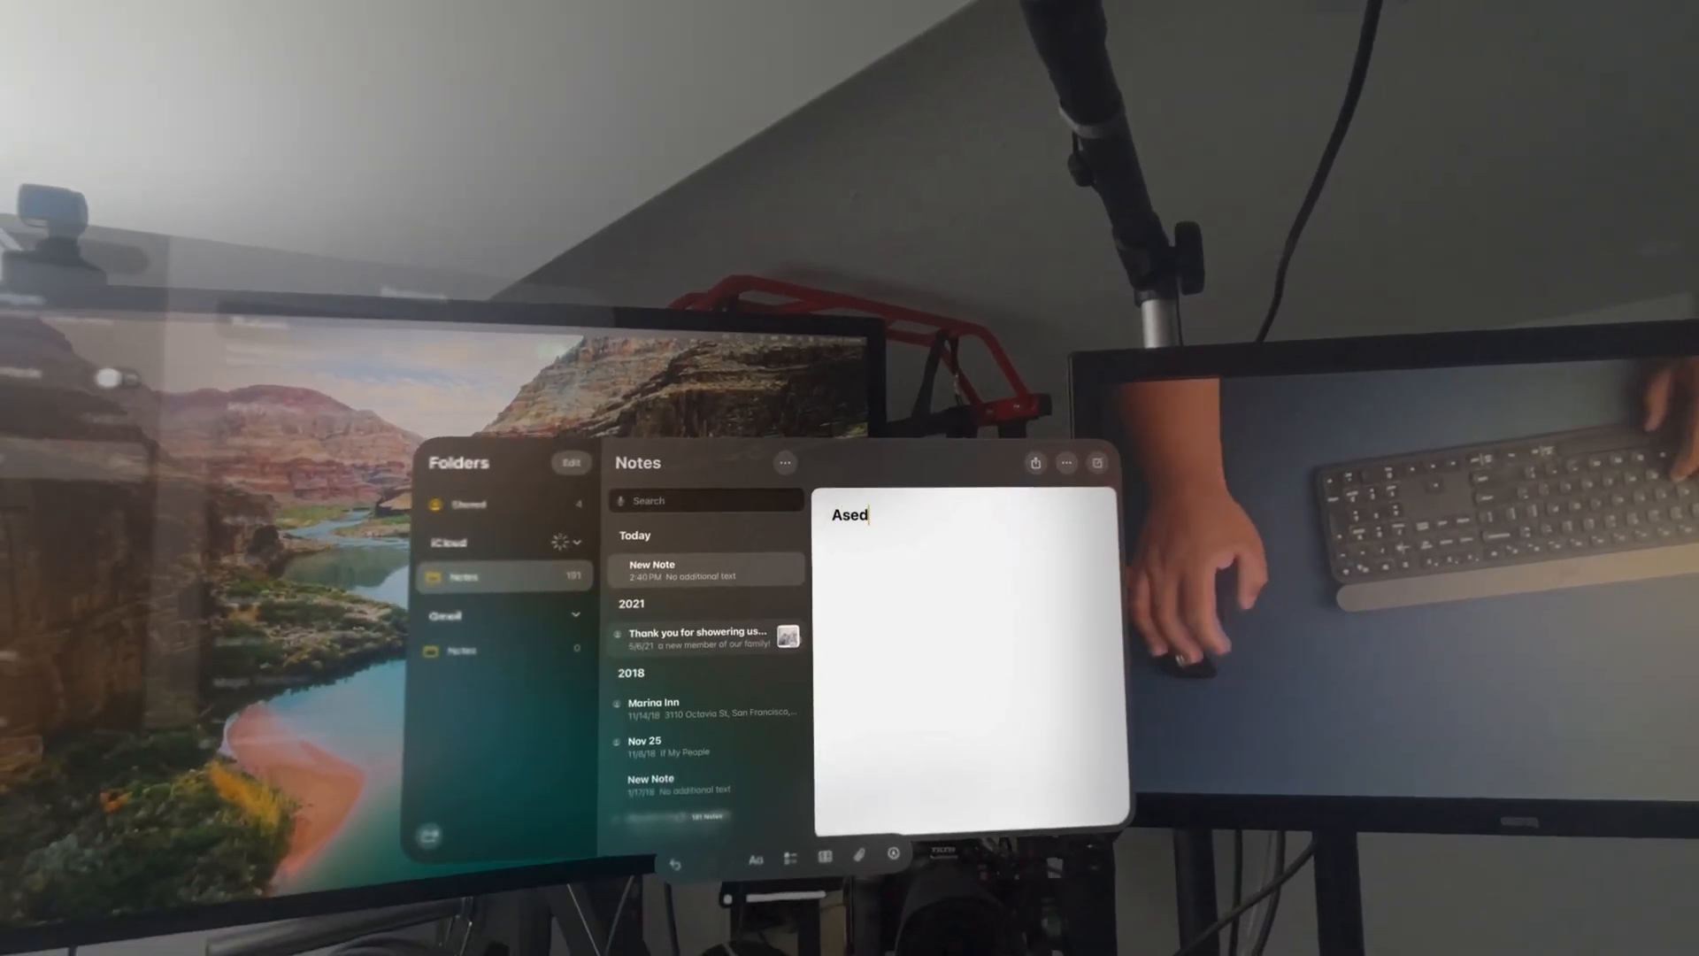
{"action": "type", "text": "dfasdfadfgpkawejg[palsdgm[paldsmgpaosg[pawegpa[dsgp[adsmgap["}
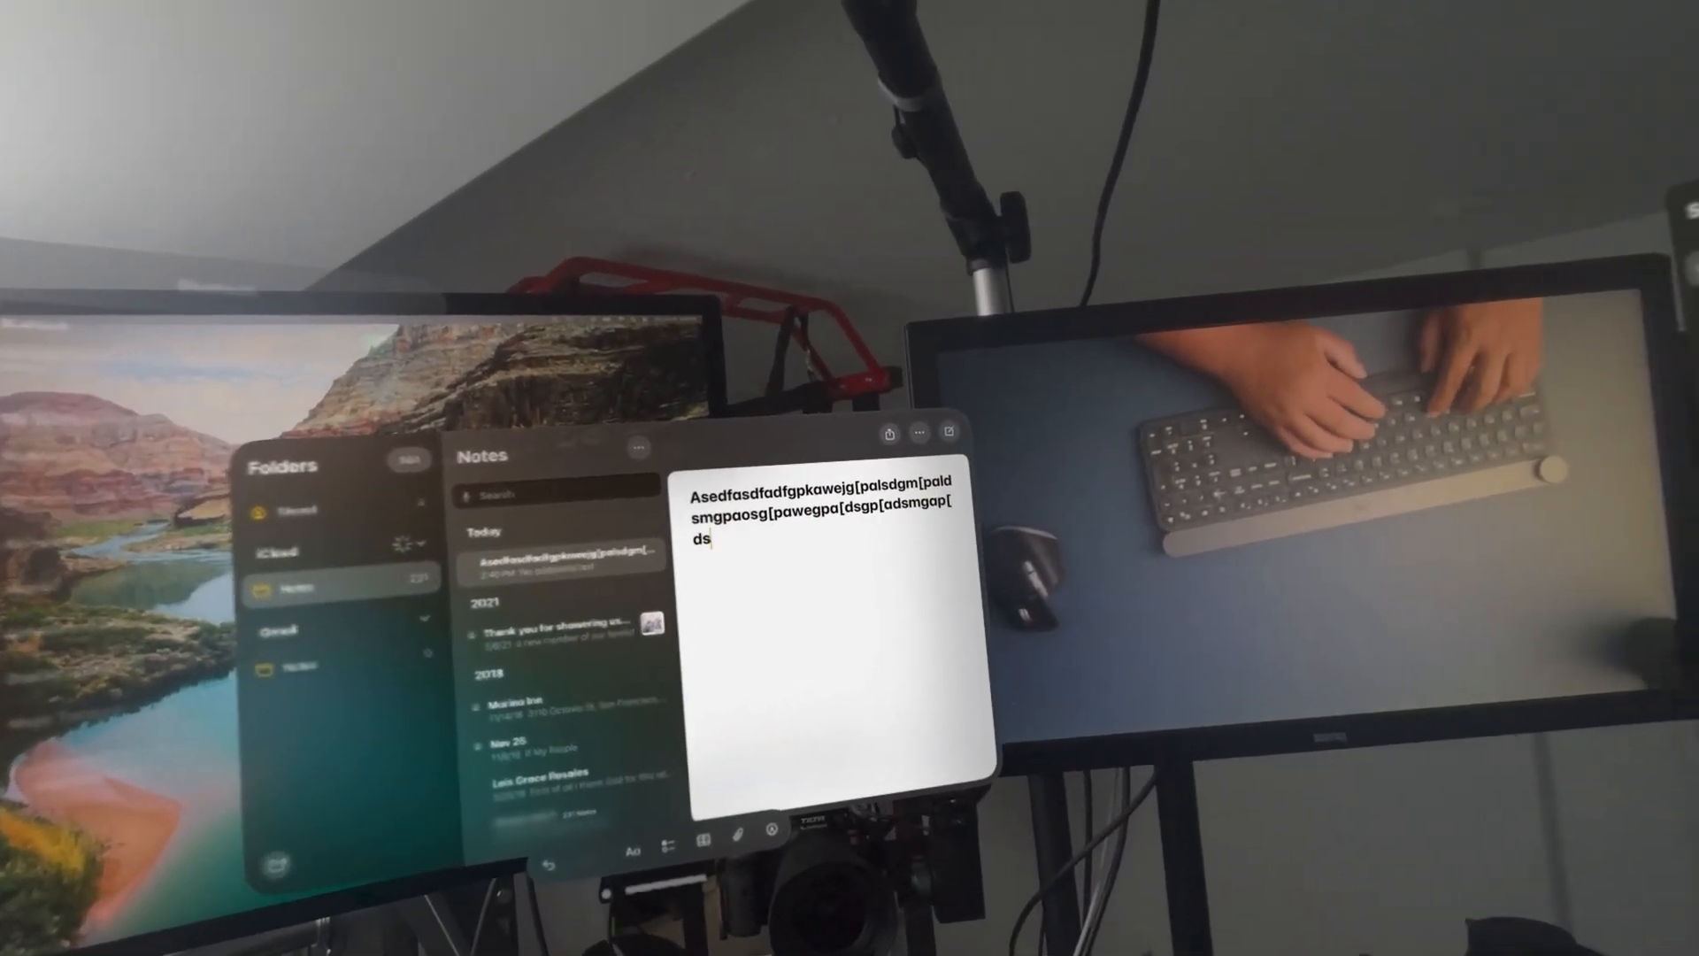
{"action": "type", "text": "dsmgapsdk]apsgmda[Img=qwor-okgrco'slemfpijrg]aokregoaesfesa"}
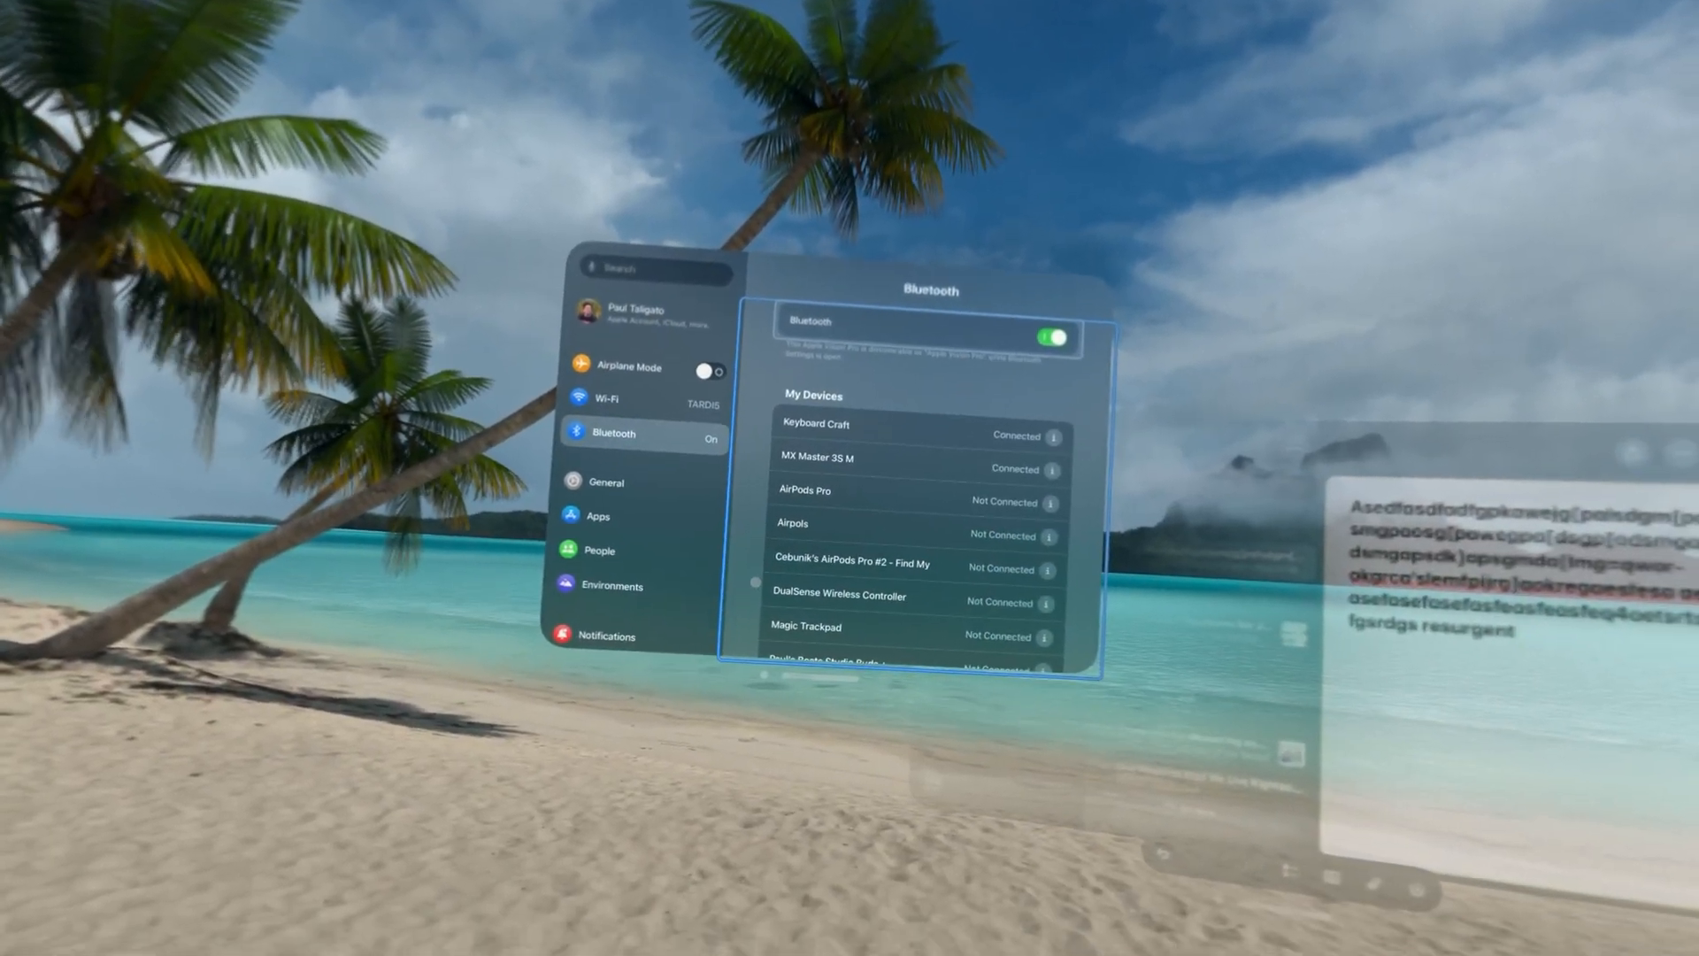
Scroll My Devices to show Keyboard Craft and MX Master connected.
{"action": "scroll", "scroll_direction": "down", "scroll_amount": 3}
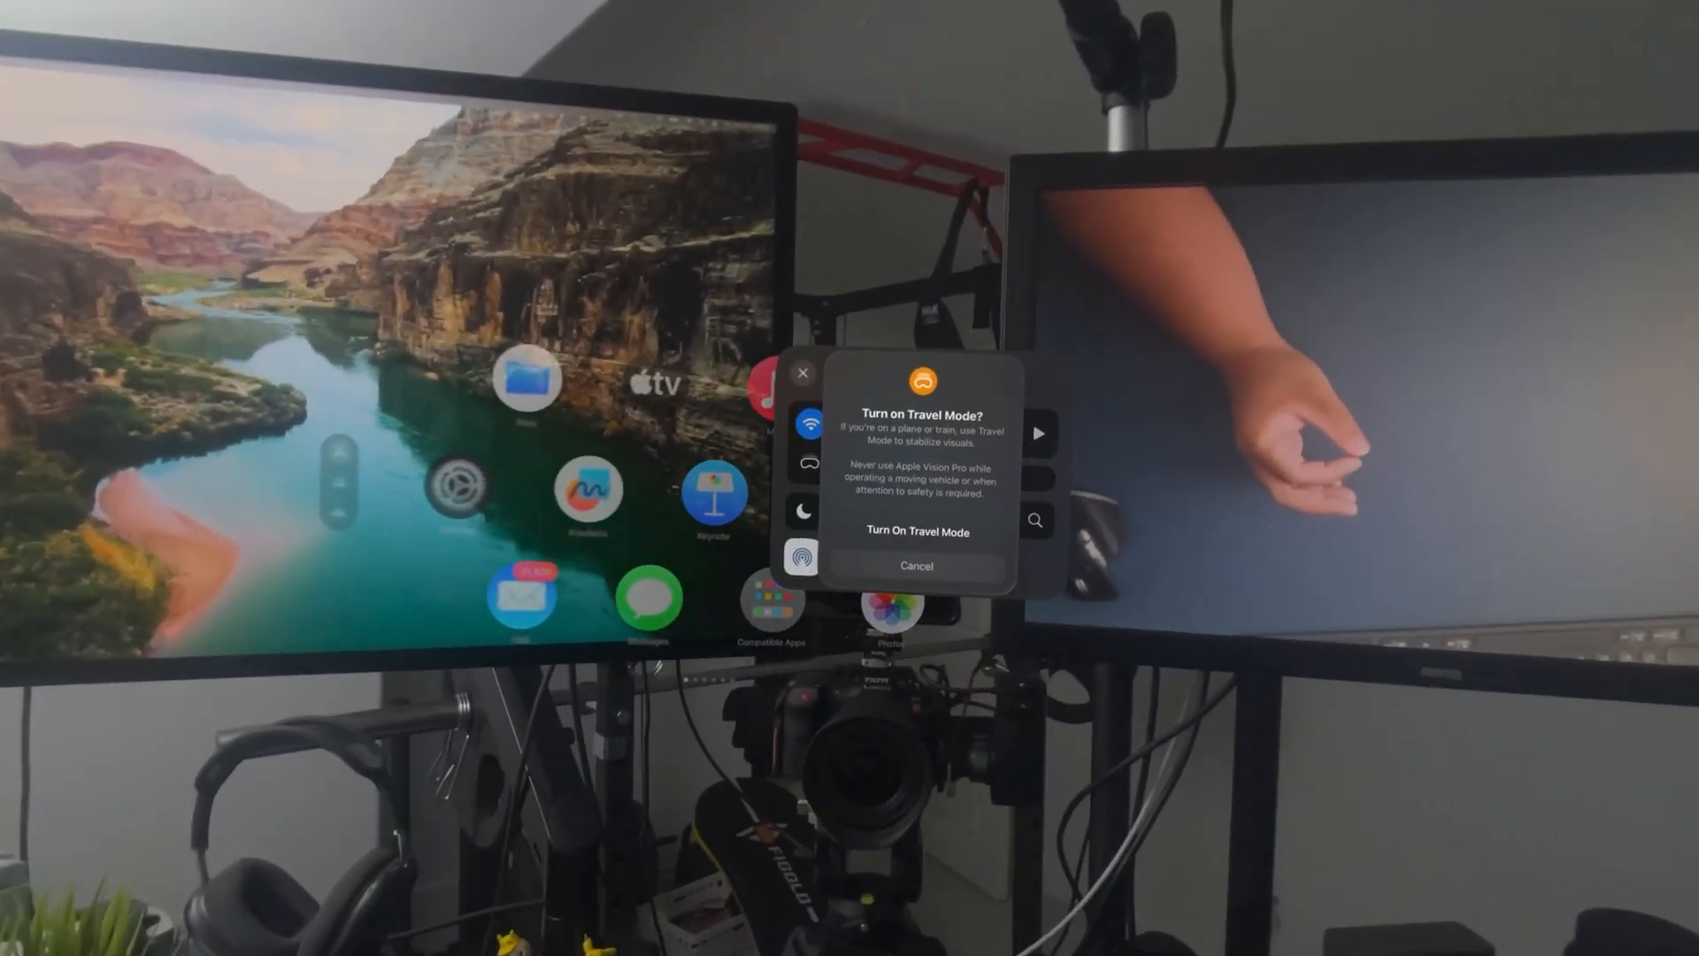
Confirm Turn On Travel Mode in the prompt.
{"action": "left_click", "coordinate": [917, 564]}
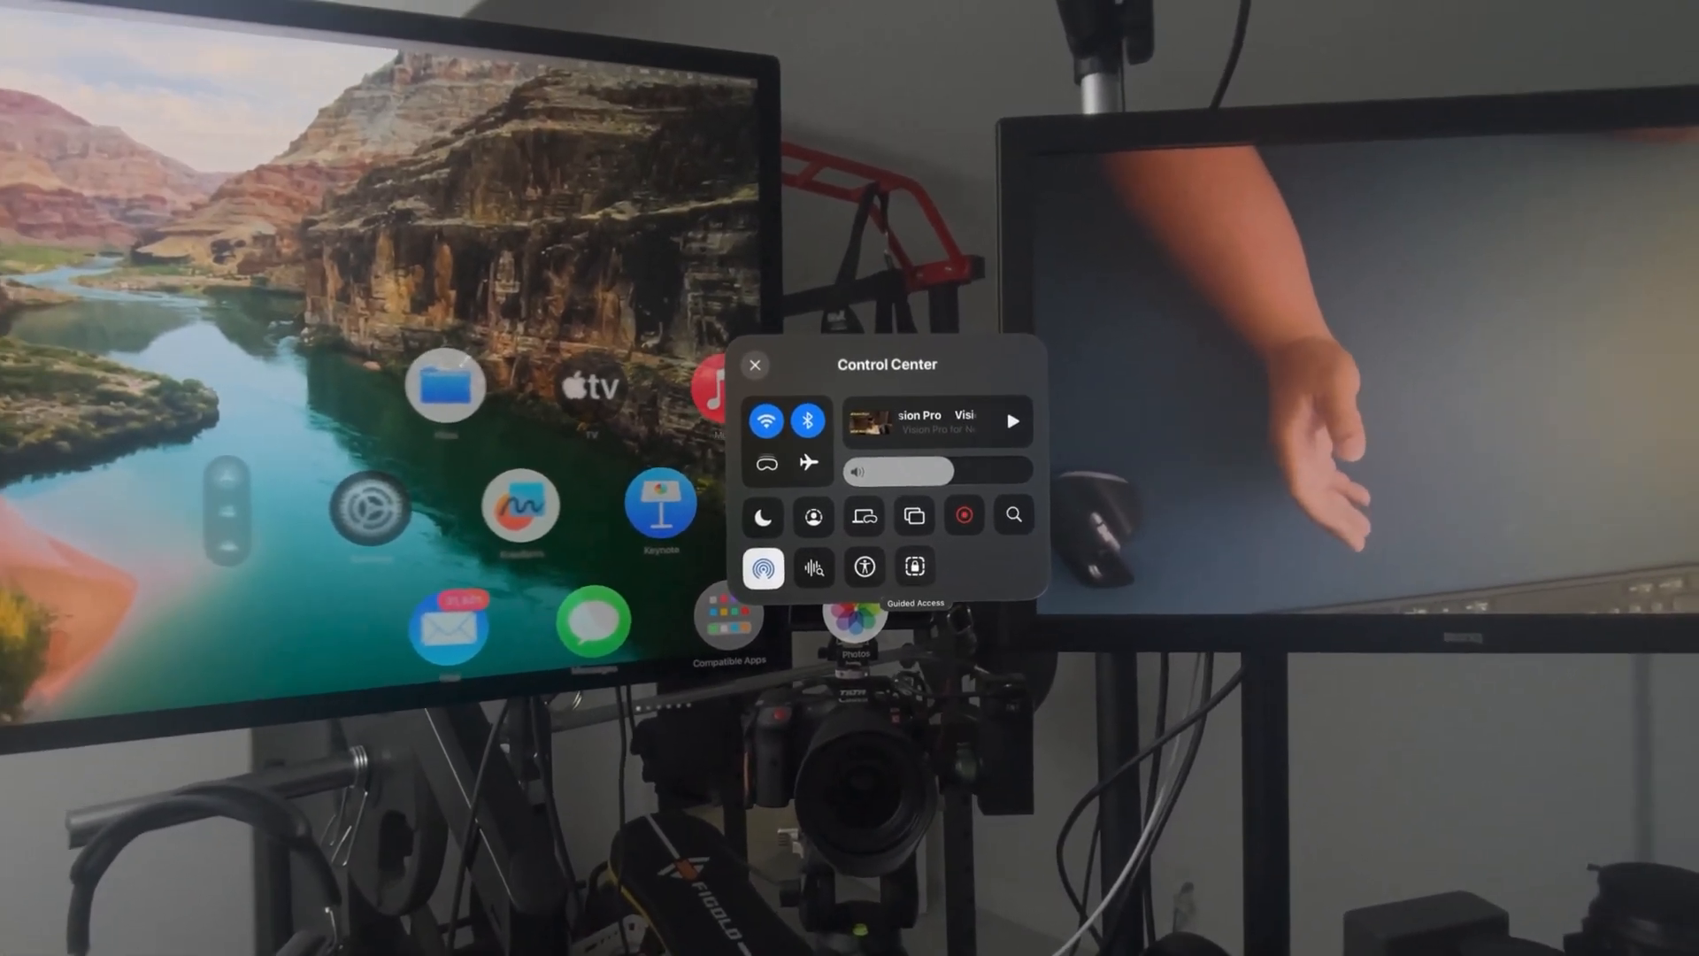
Tap the Guided Access button in Control Center.
{"action": "left_click", "coordinate": [754, 364]}
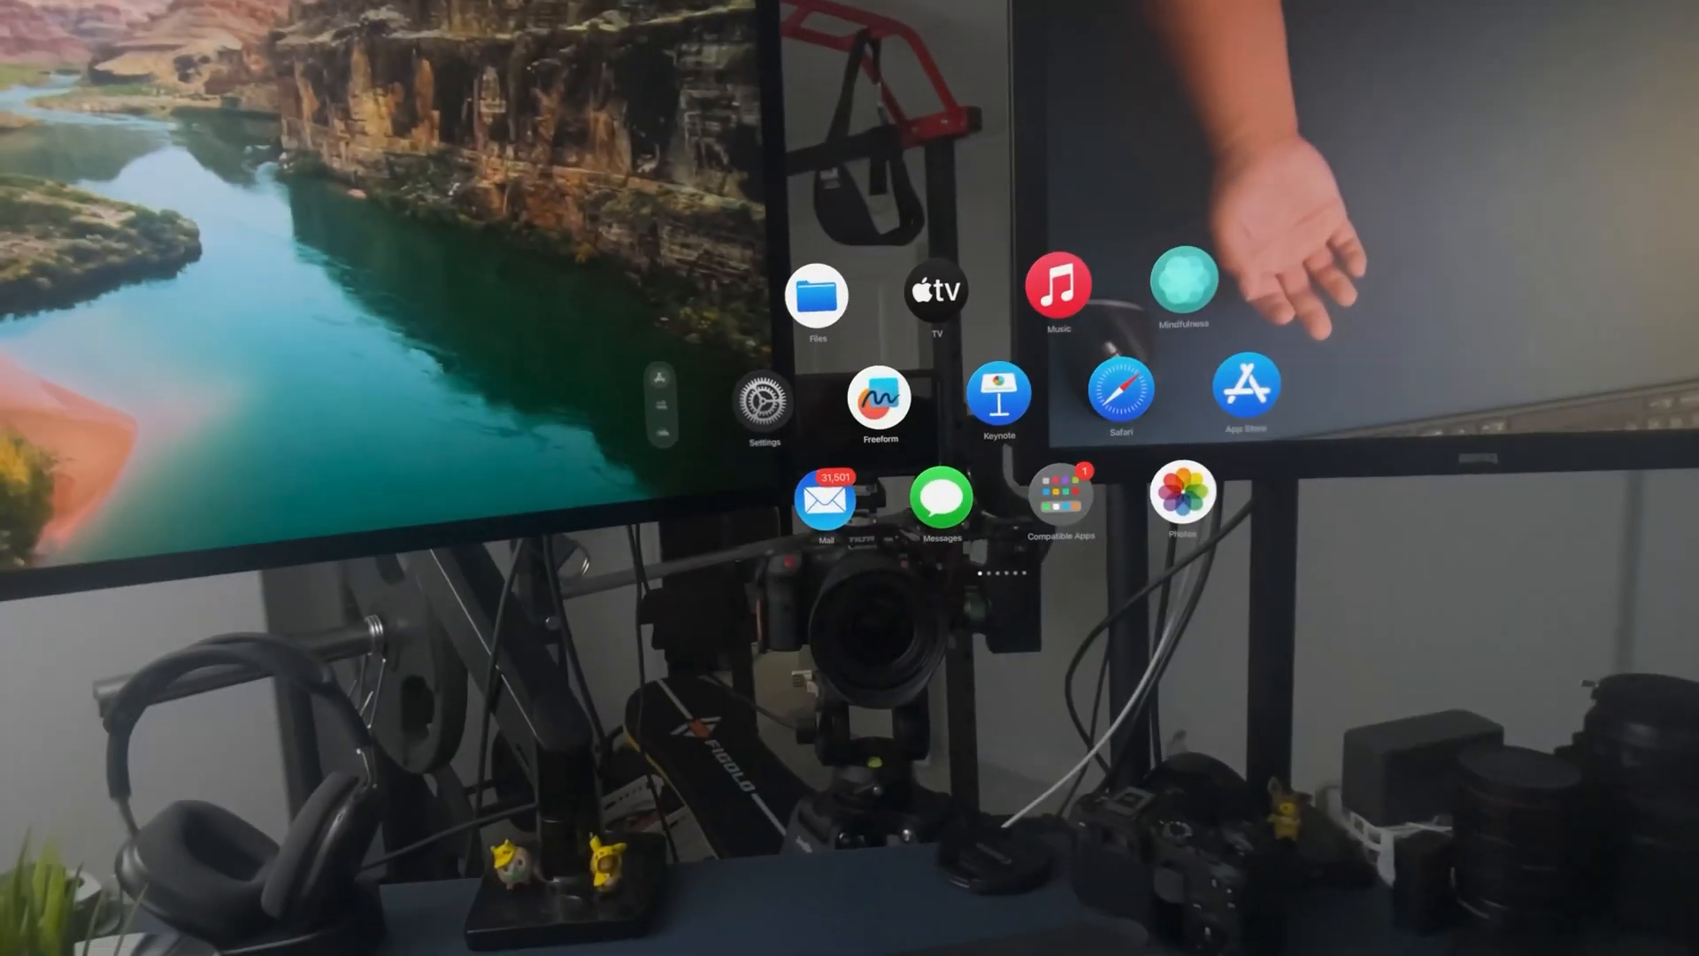
Scroll the Home View left to the Compatible Apps folder and open it.
{"action": "scroll", "scroll_direction": "left", "scroll_amount": 3}
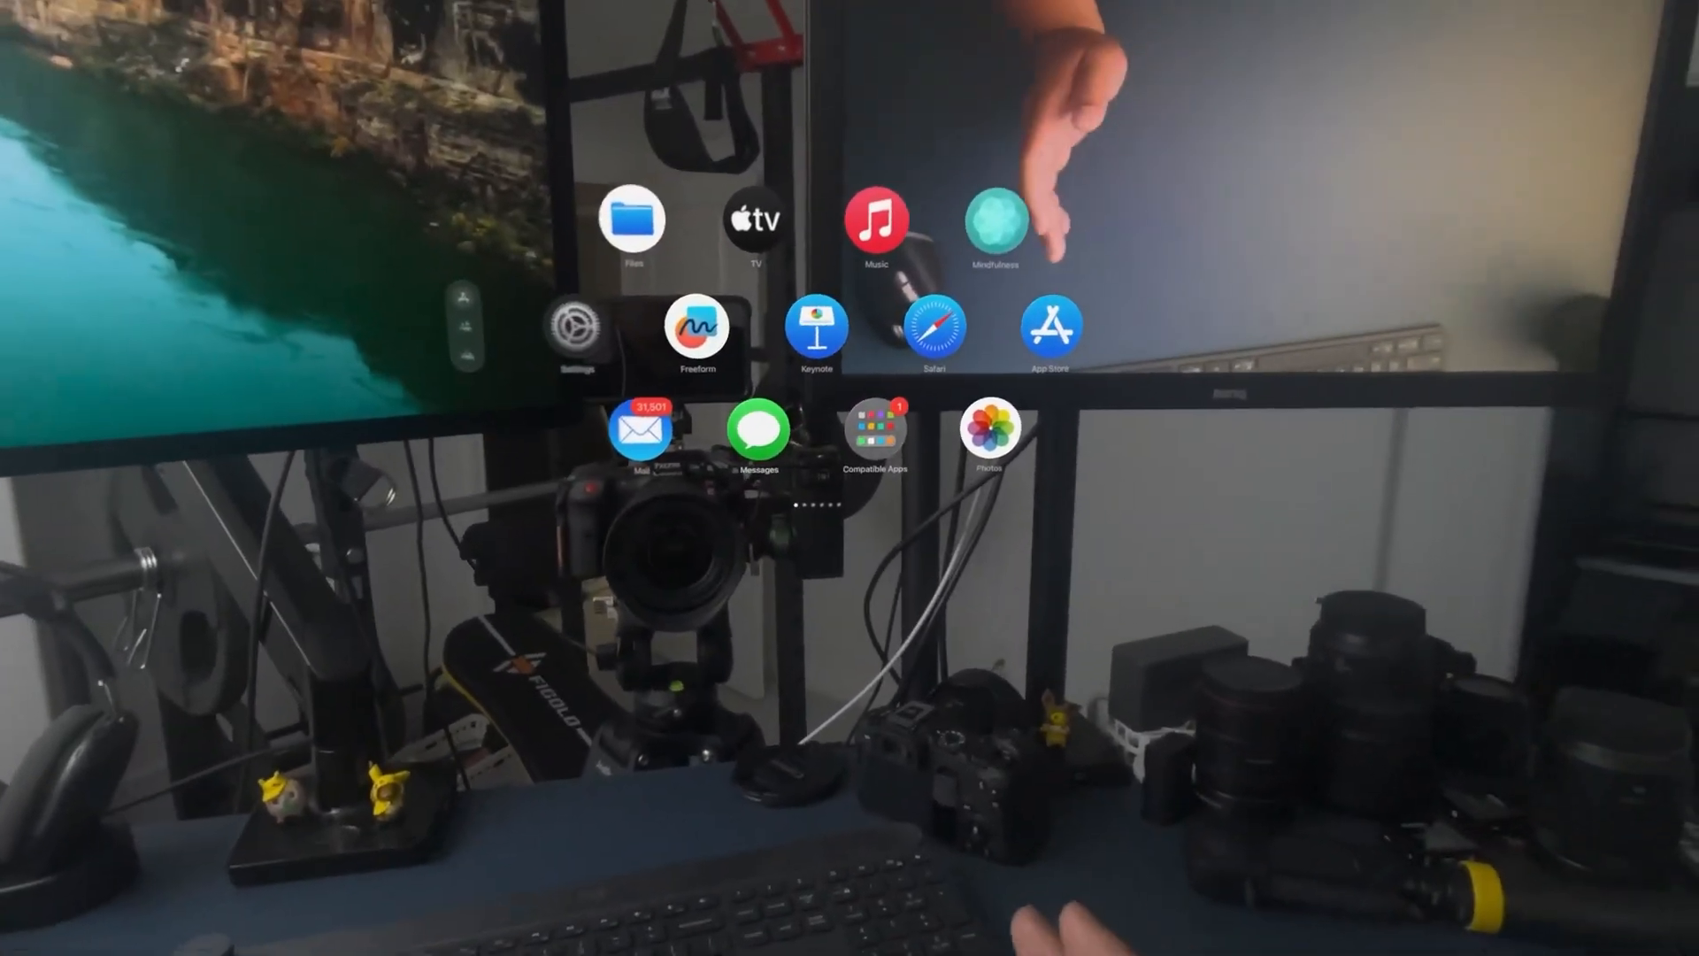
{"action": "left_click", "coordinate": [875, 431]}
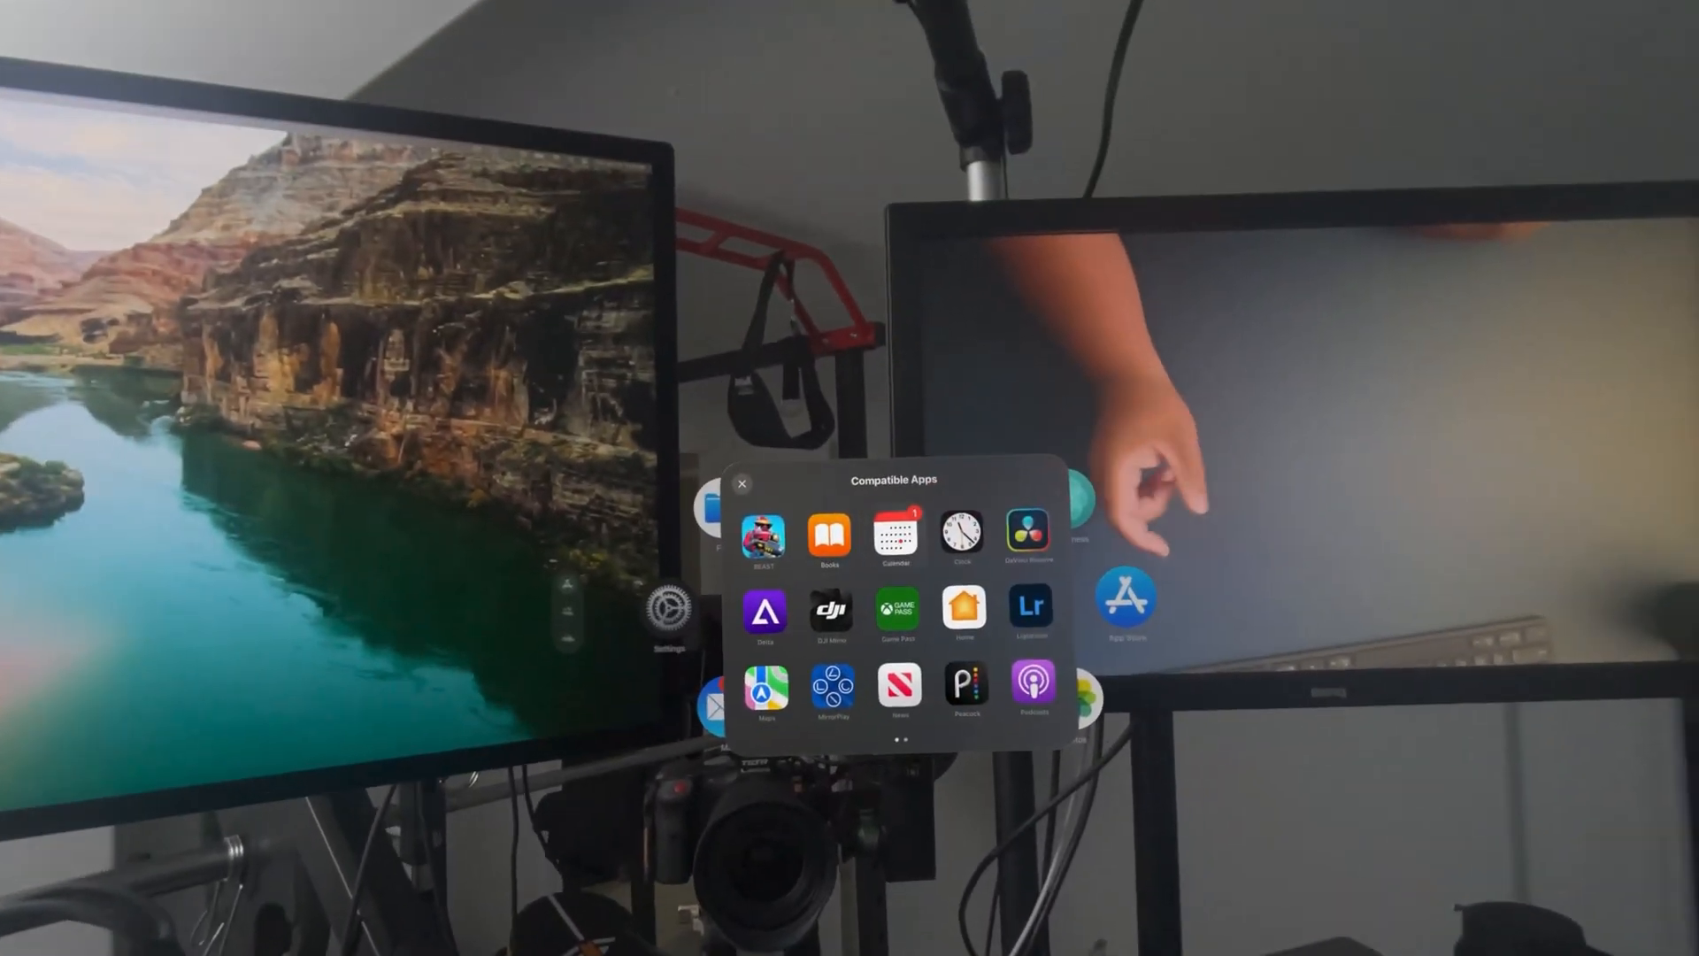